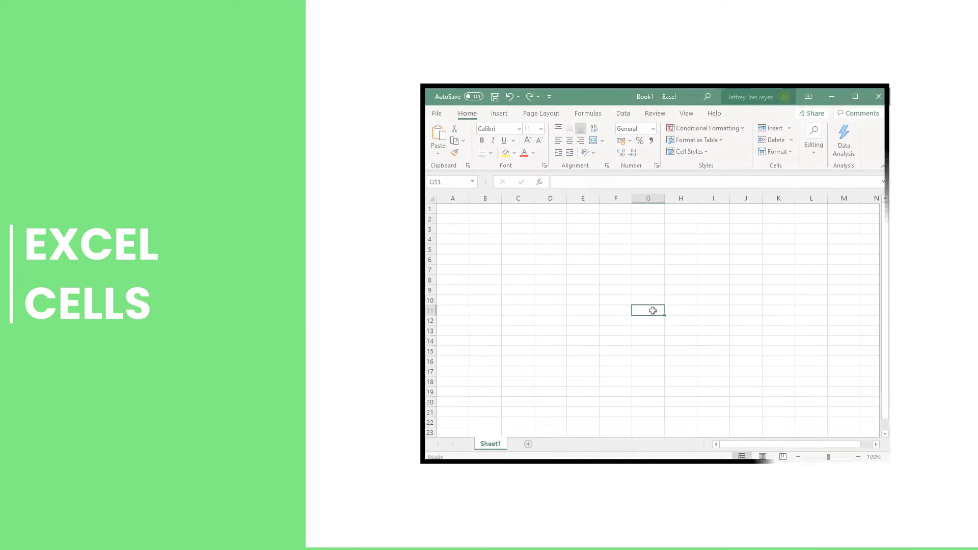
Step: Select cells C1:D20 and drag column D's border to widen it on Sheet1
drag(517, 270, 616, 362)
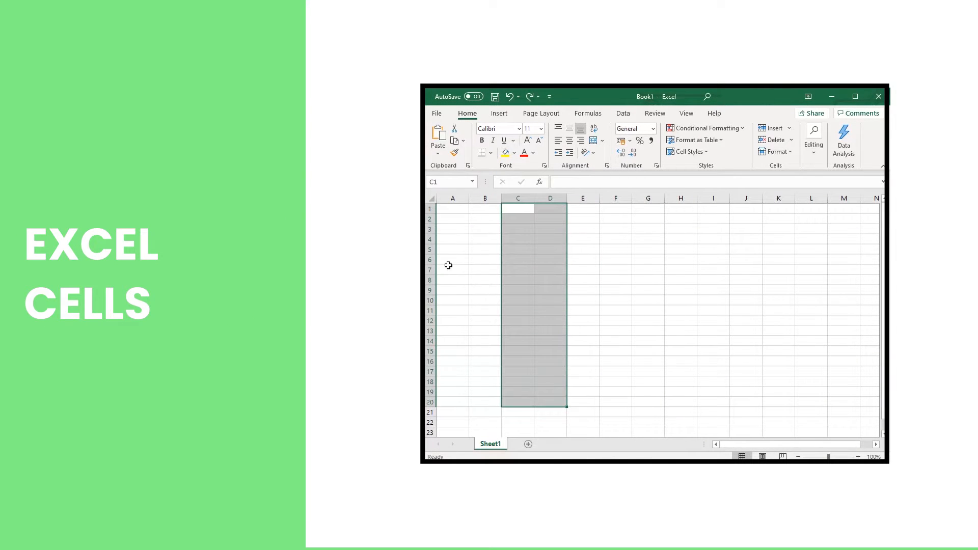
drag(452, 270, 680, 289)
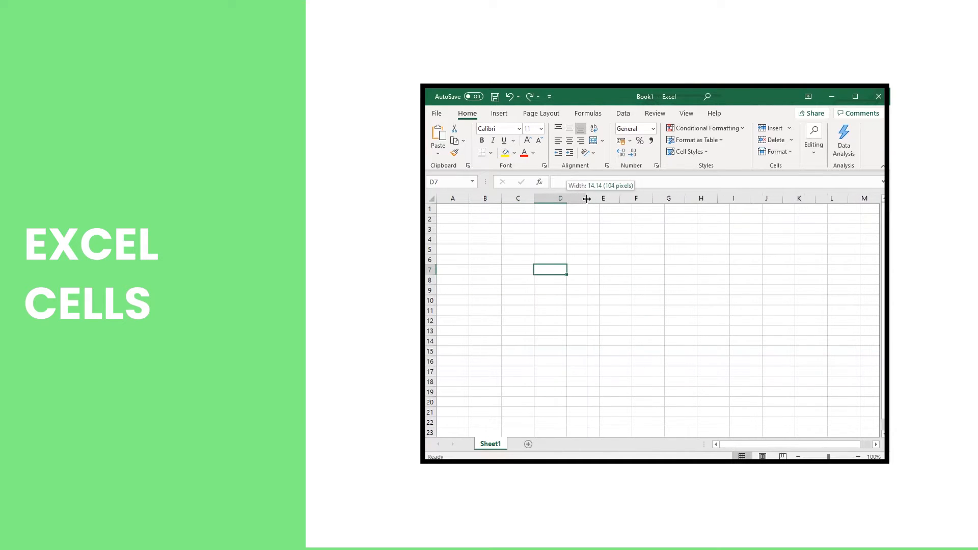
drag(586, 198, 604, 198)
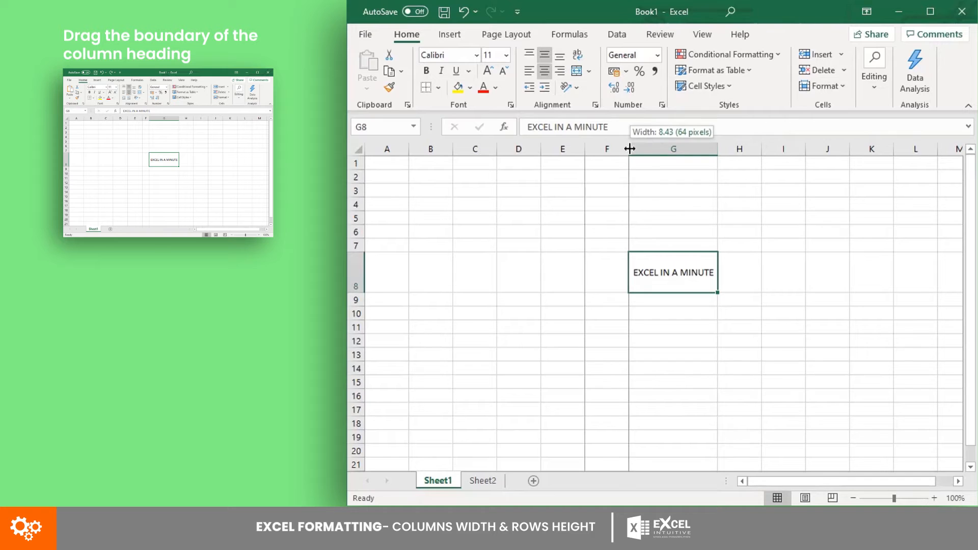
Step: Drag the F/G heading boundary left to shrink column F to a sliver
drag(629, 149, 586, 148)
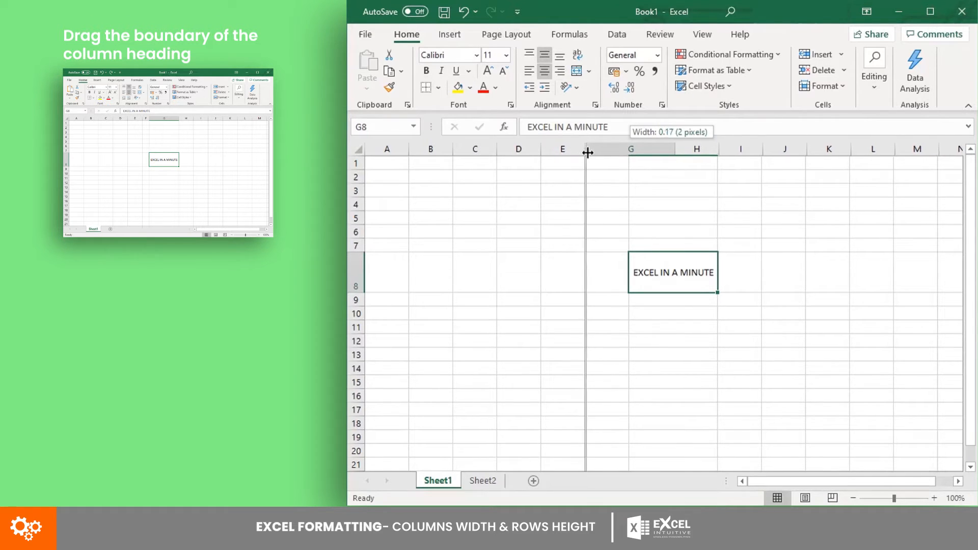
drag(586, 153, 602, 153)
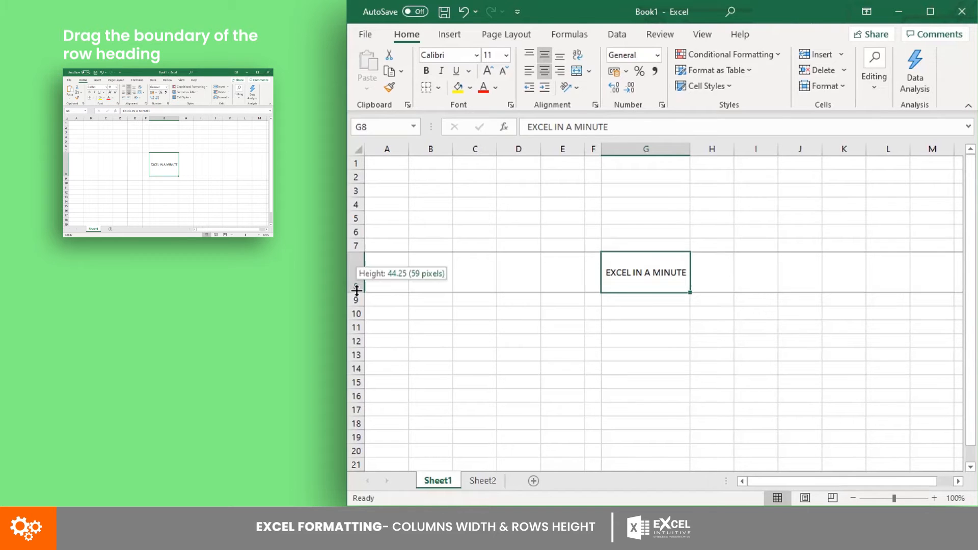
Step: Drag row 8's bottom border down to about 44 points on Sheet1
drag(356, 288, 353, 322)
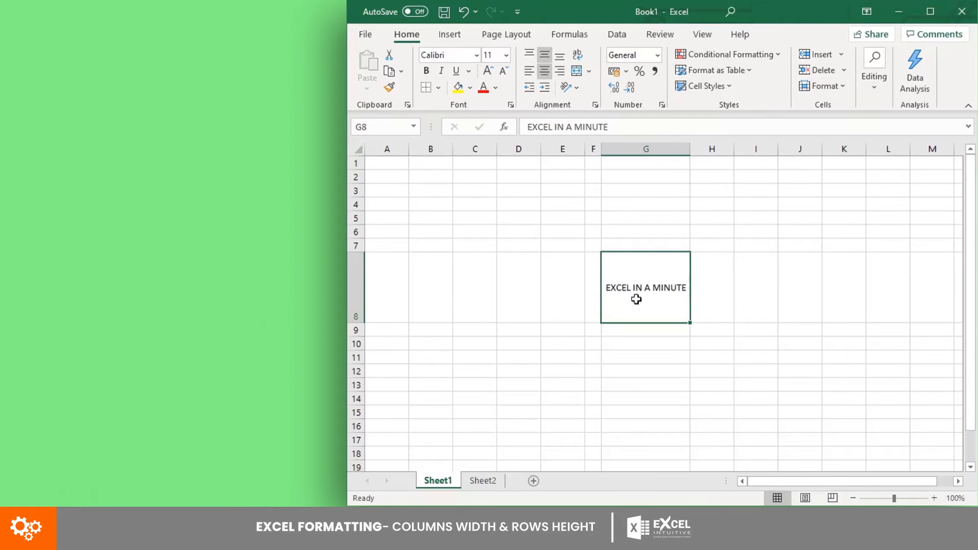
click(483, 480)
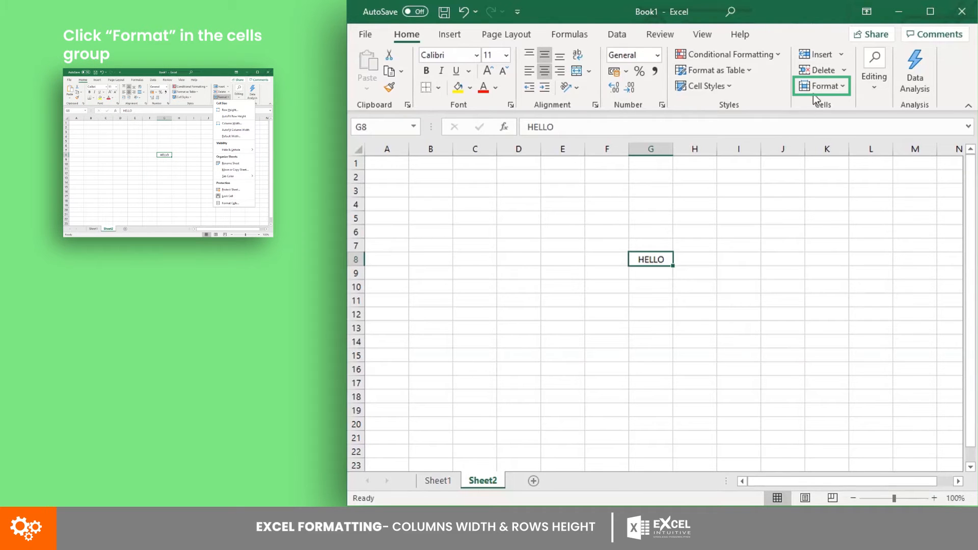
Step: Open Format > Row Height for row 8 on Sheet2
click(822, 86)
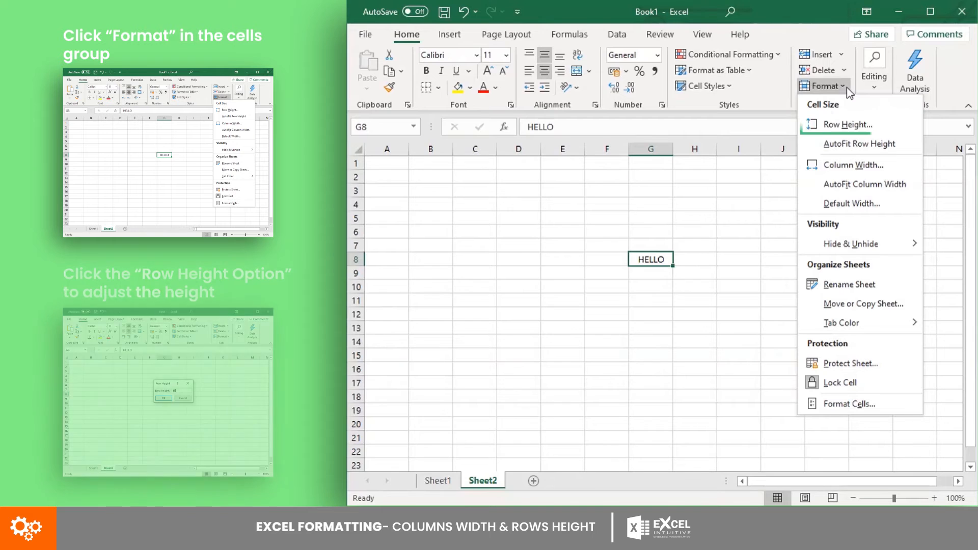
mouse_move(847, 124)
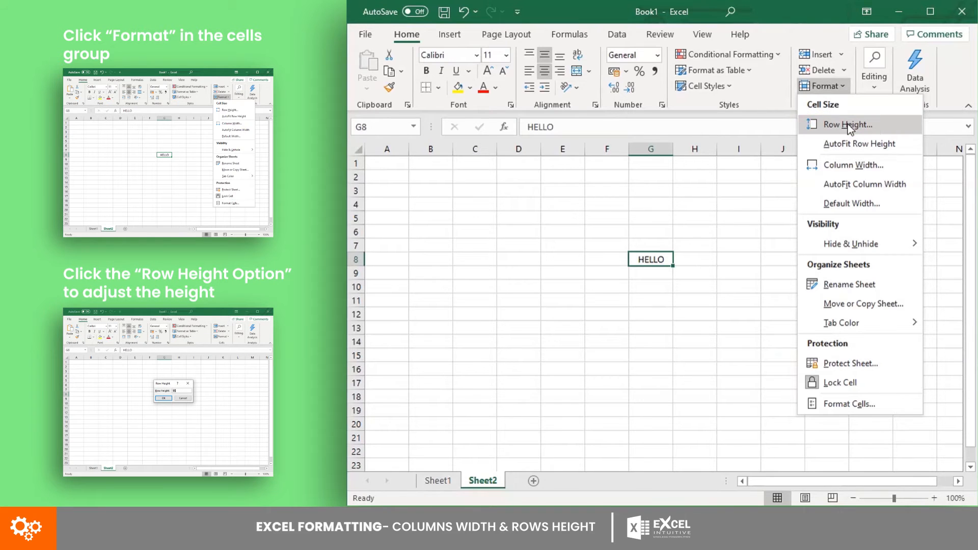
click(847, 124)
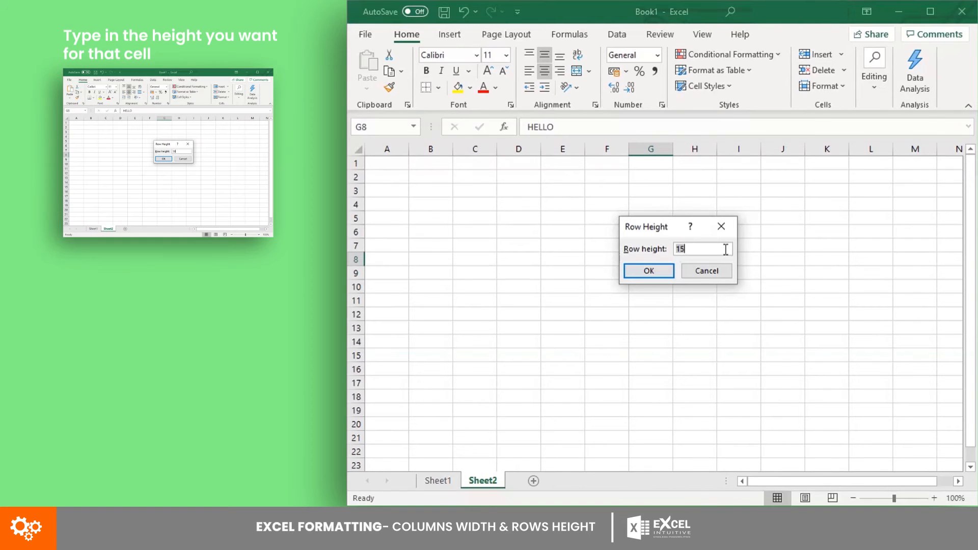
Step: Enter 30 as the row height for row 8 and confirm
text(30)
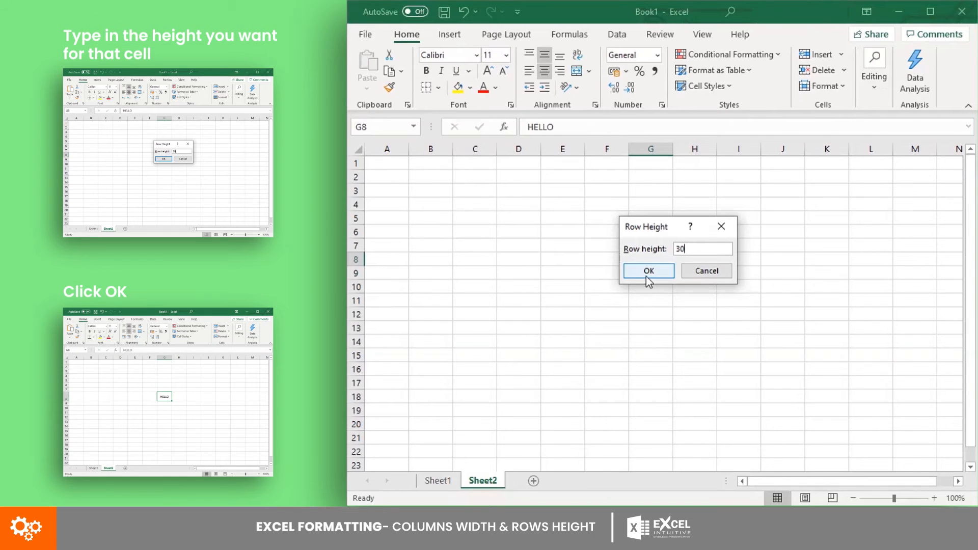
click(648, 270)
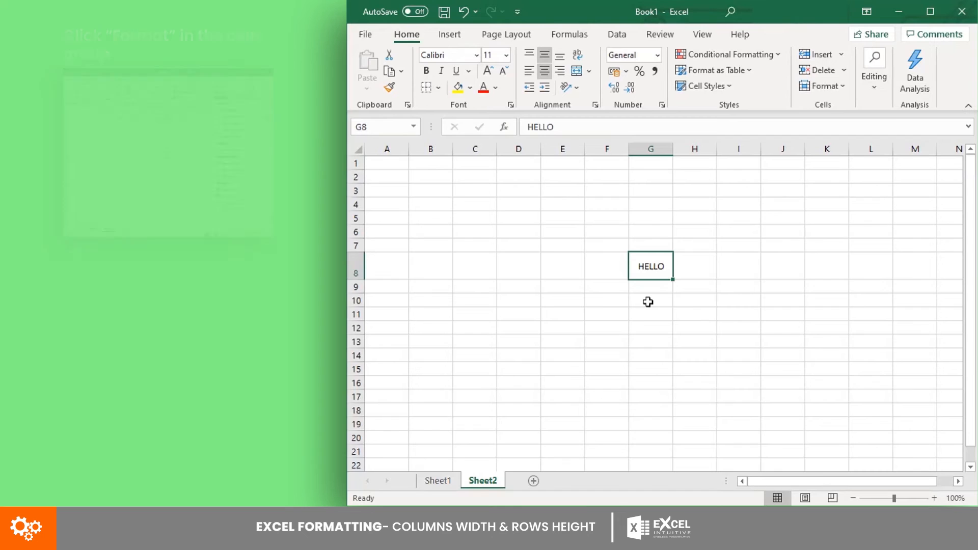
Step: Set column G's width to 16 via Format > Column Width
click(824, 86)
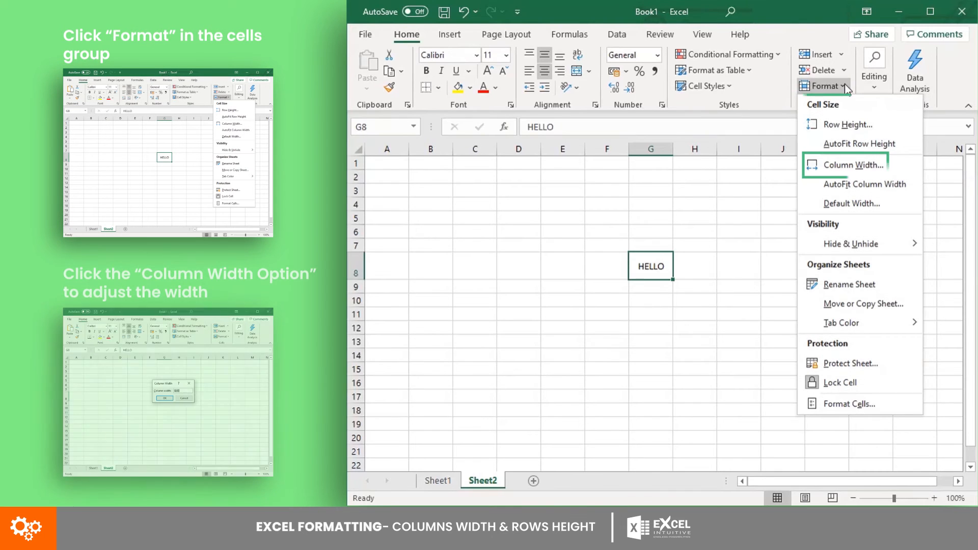
click(848, 165)
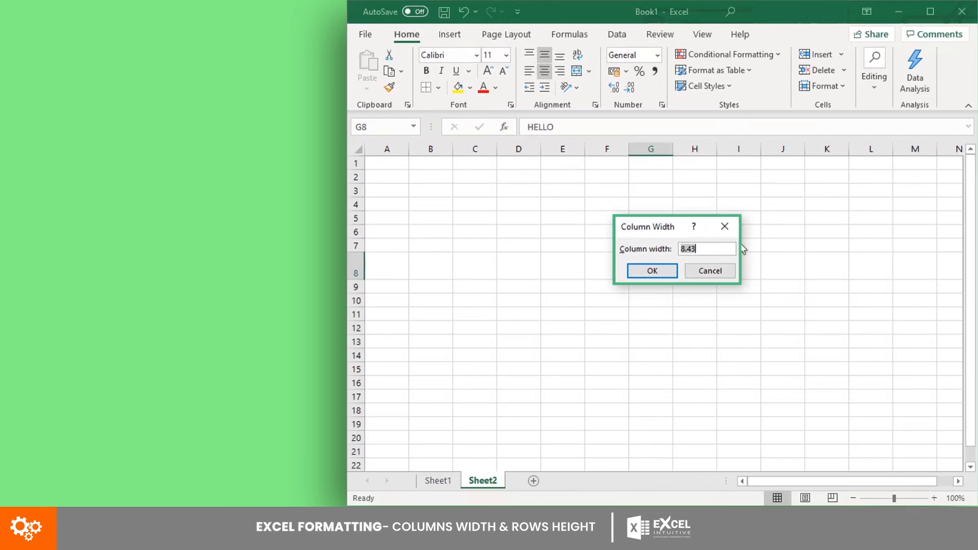
mouse_move(727, 248)
text(16)
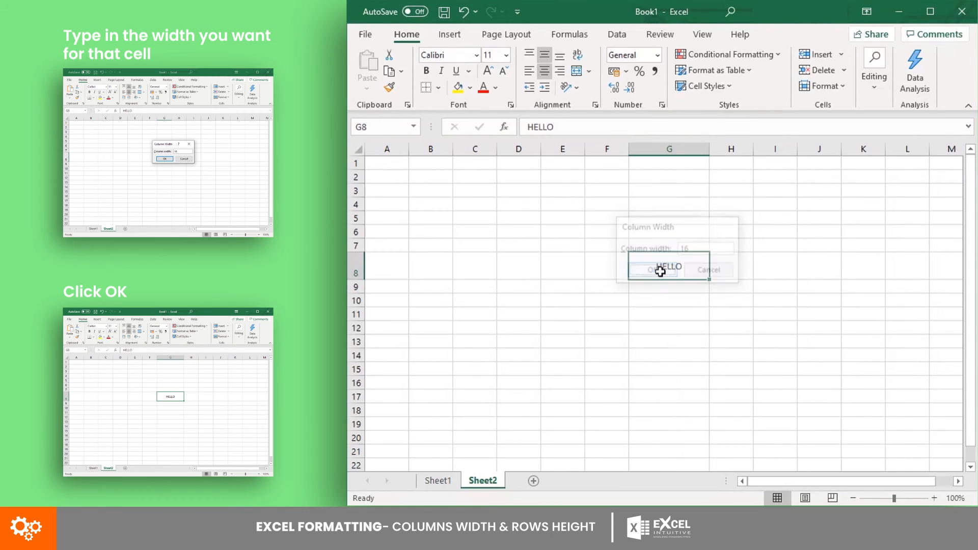
click(653, 269)
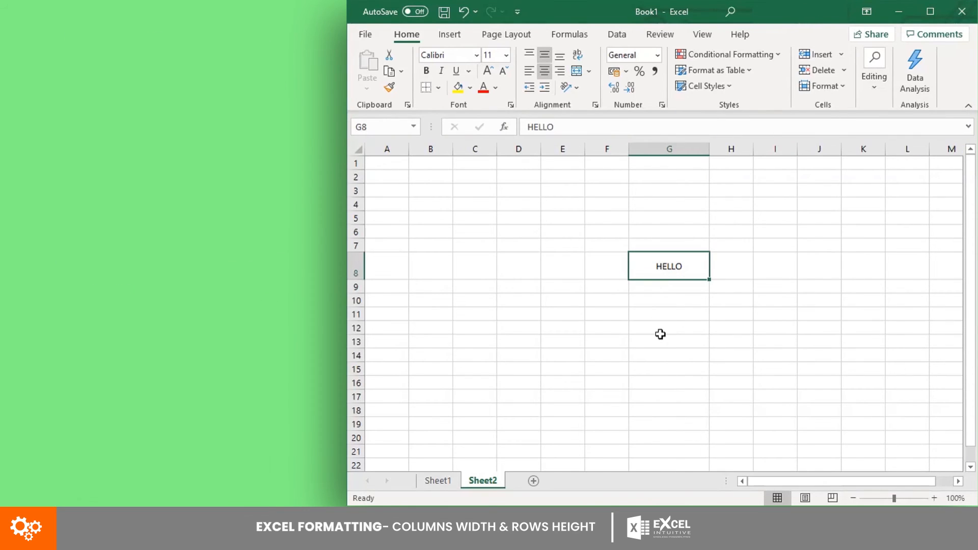
mouse_move(698, 265)
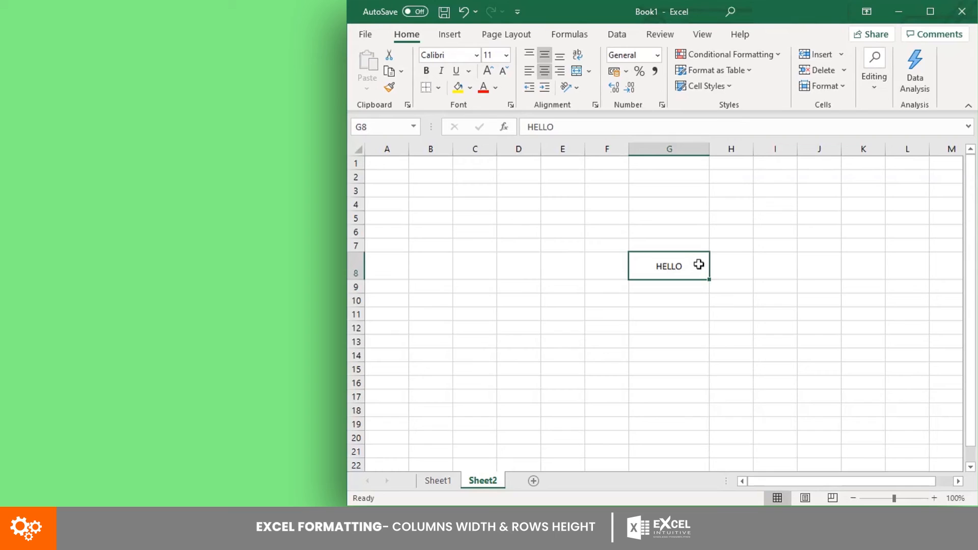
mouse_move(721, 269)
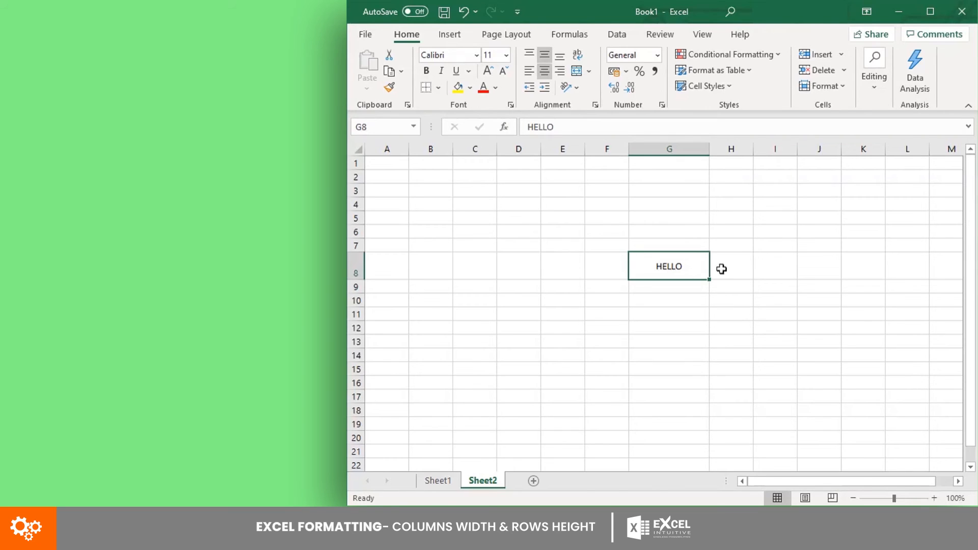